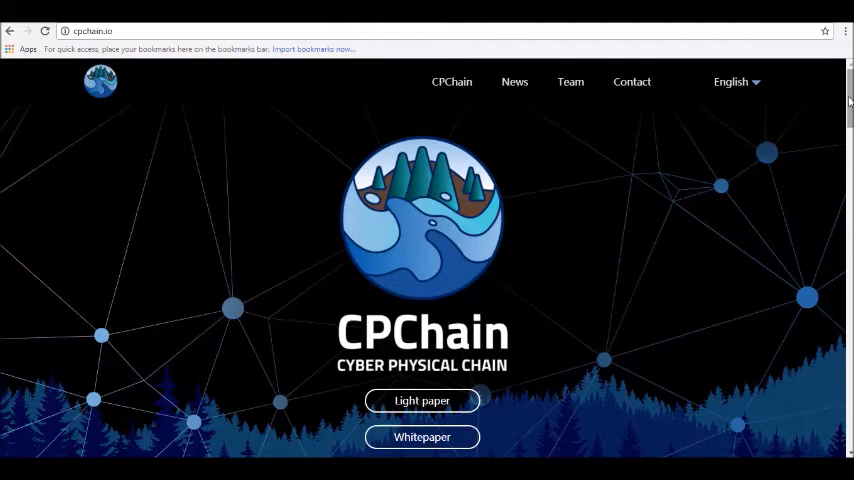
scroll(down, 3)
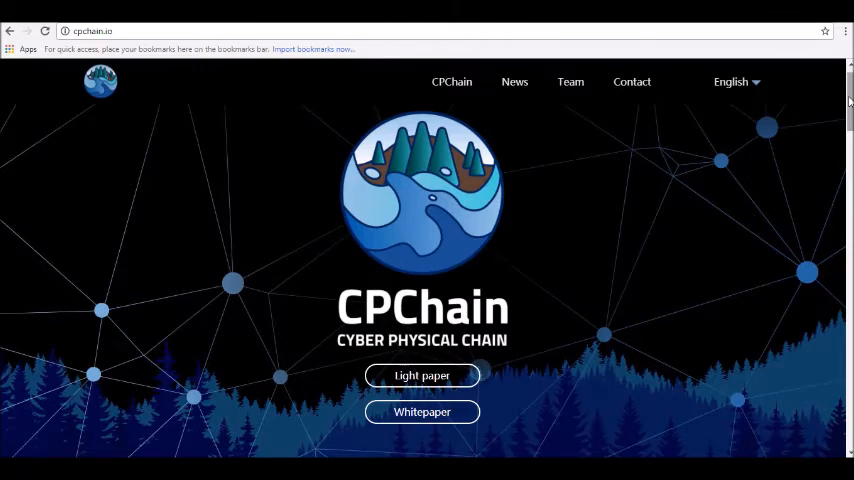
scroll(down, 3)
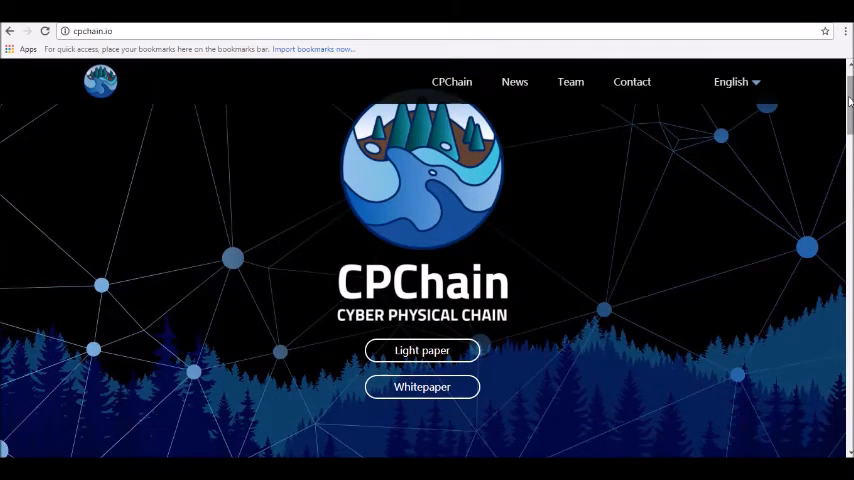
scroll(down, 3)
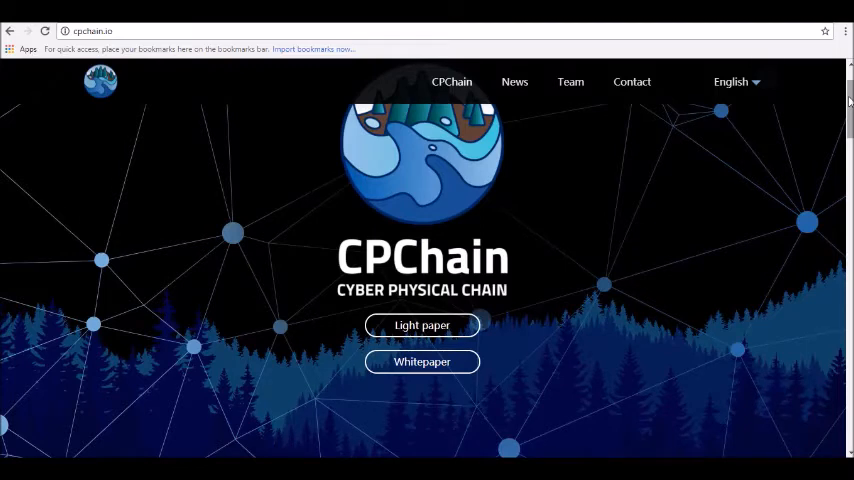
scroll(down, 3)
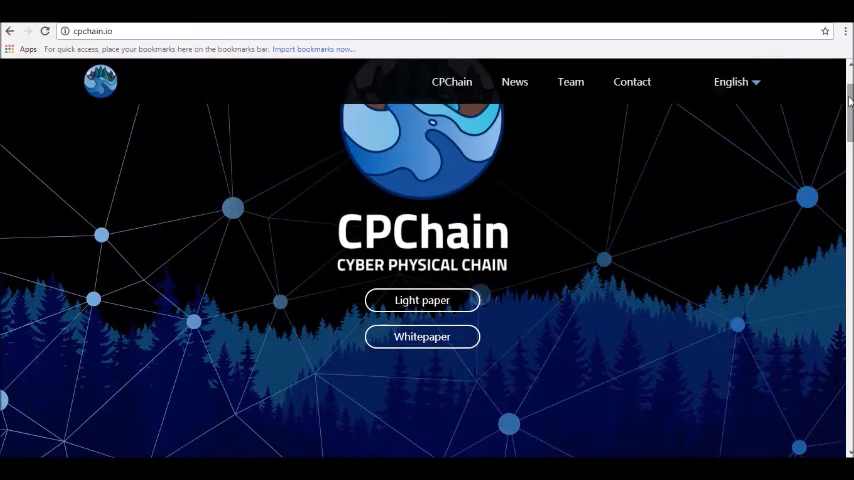
scroll(down, 3)
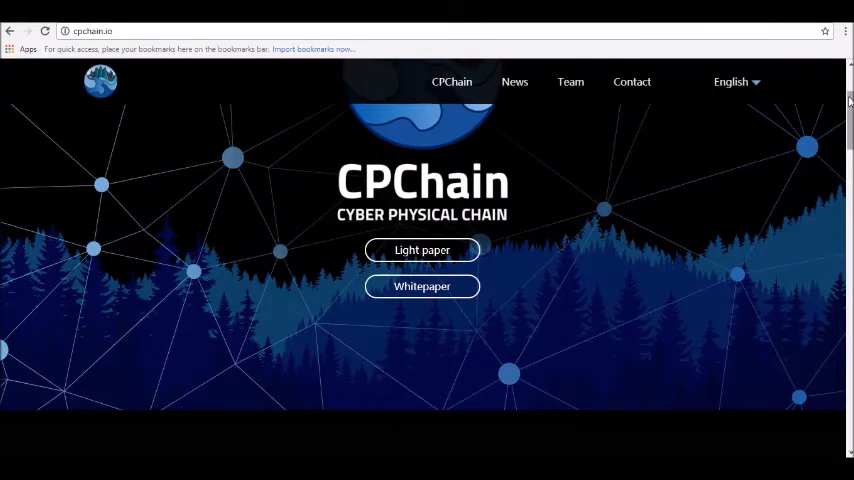
scroll(down, 3)
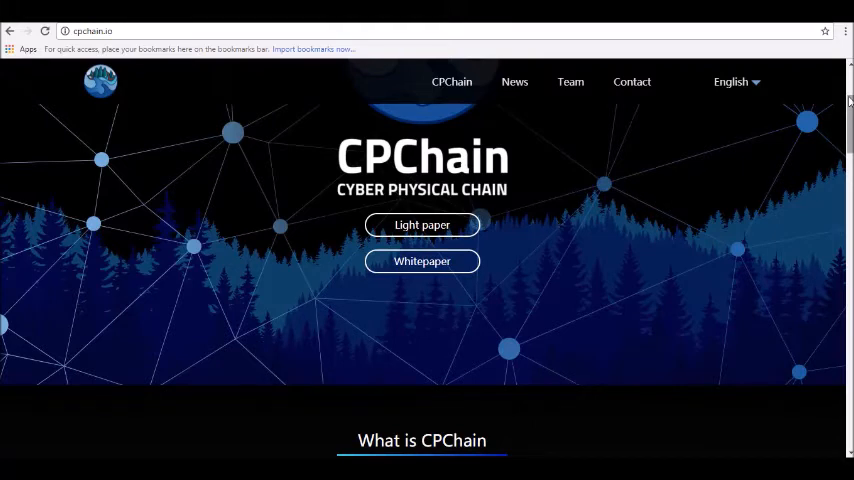
scroll(down, 3)
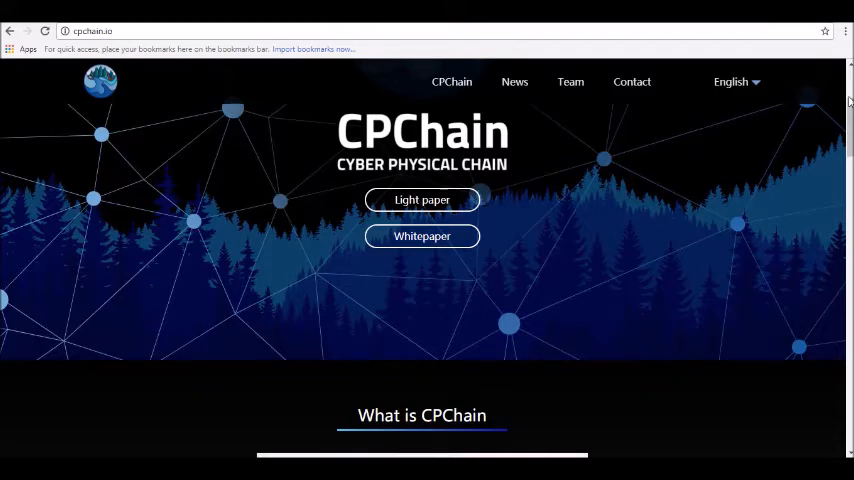
scroll(down, 3)
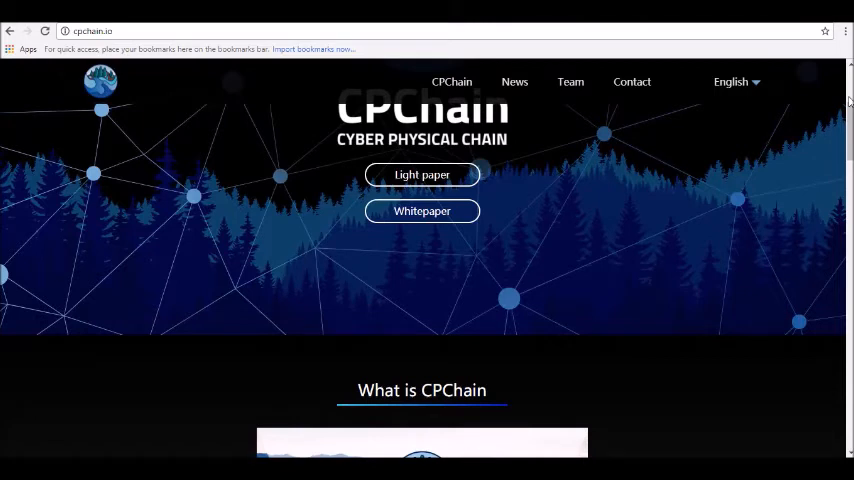
scroll(down, 3)
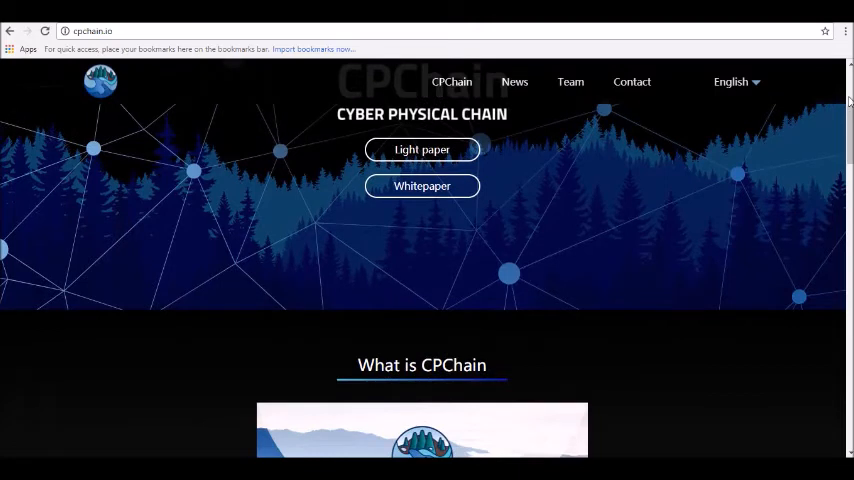
scroll(down, 3)
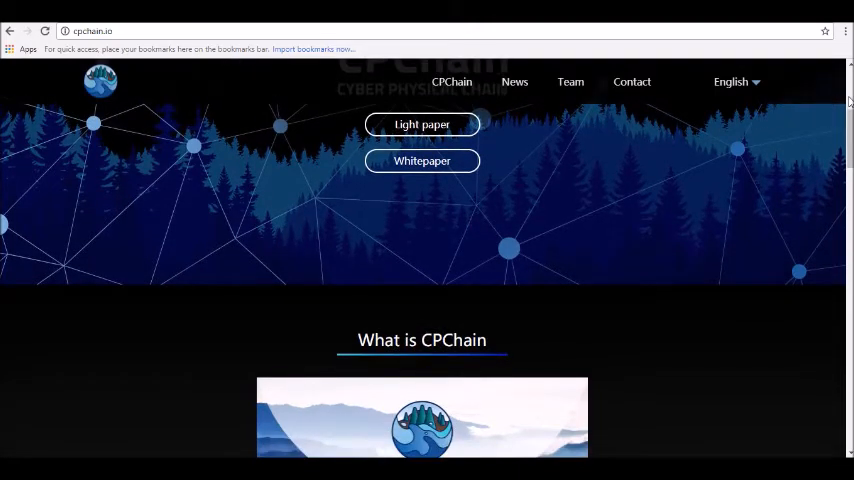
scroll(down, 3)
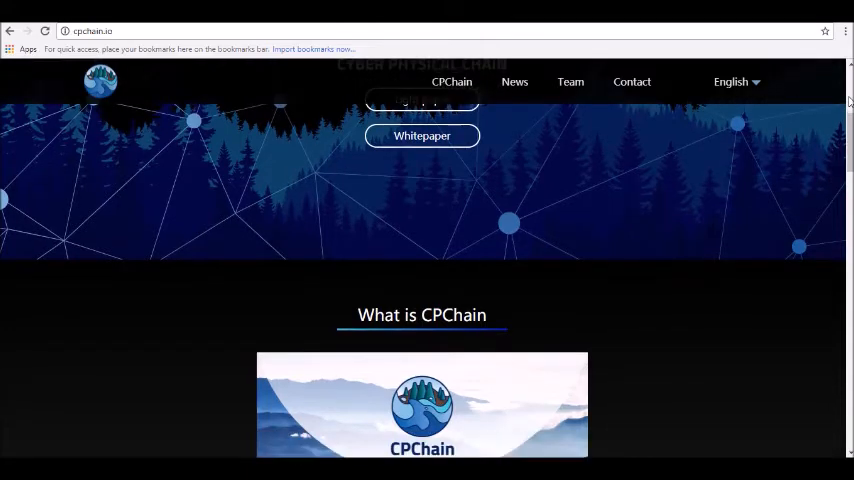
scroll(down, 3)
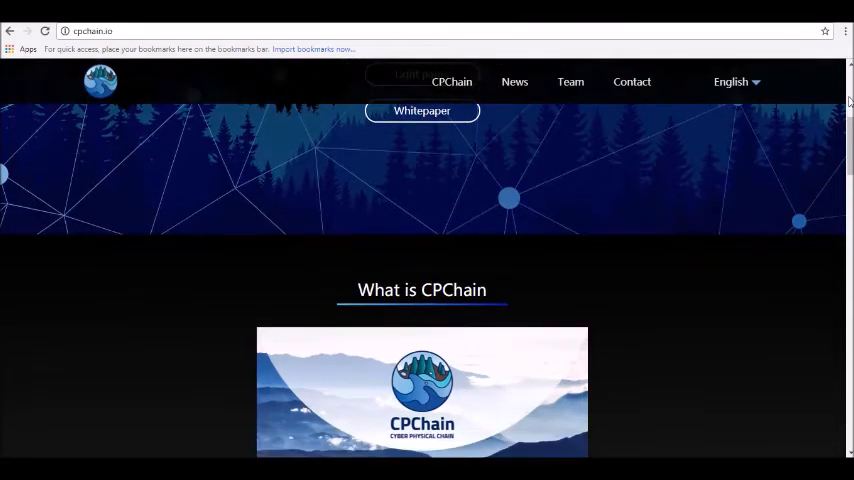
scroll(down, 3)
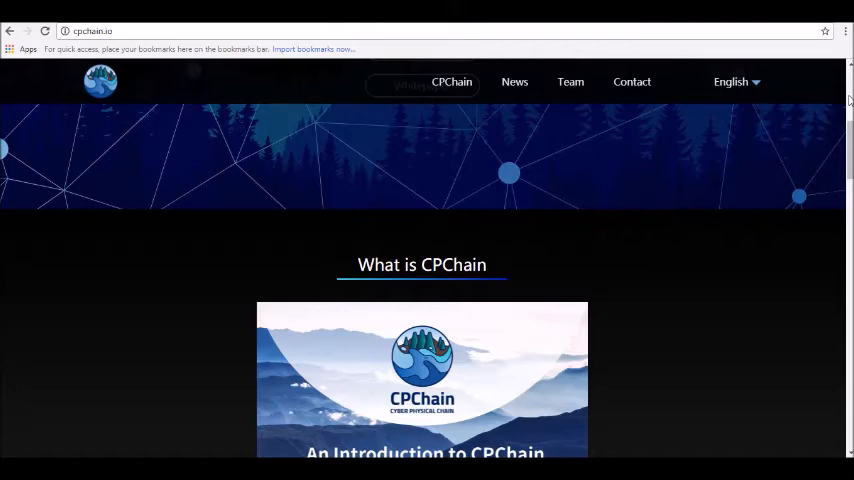
scroll(down, 3)
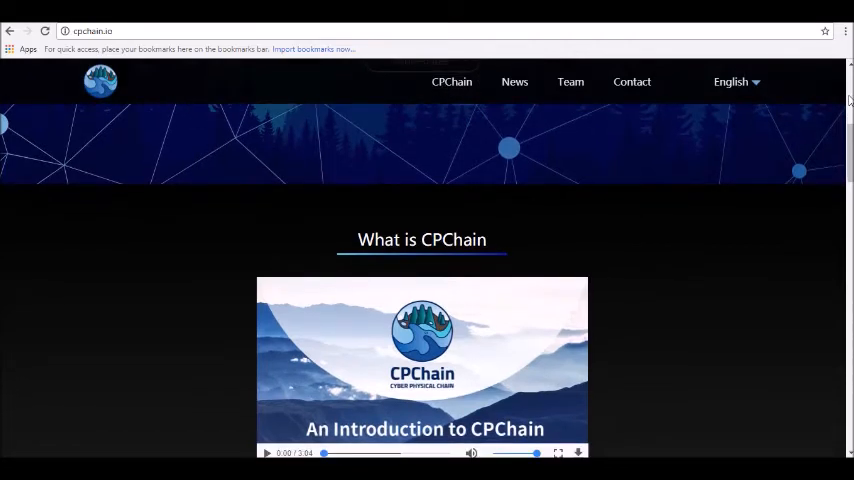
scroll(down, 3)
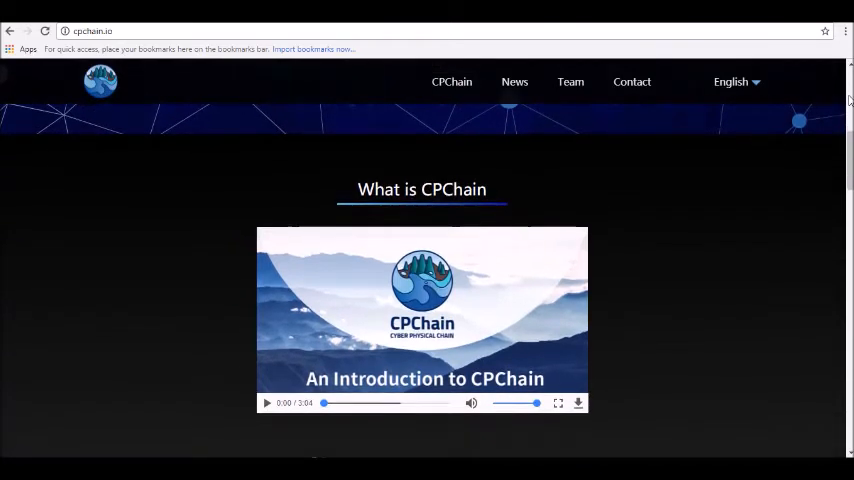
scroll(down, 3)
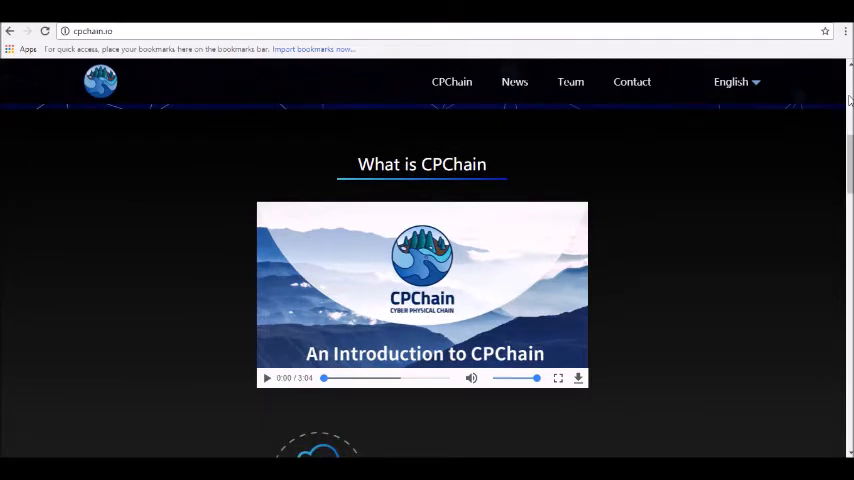
scroll(down, 3)
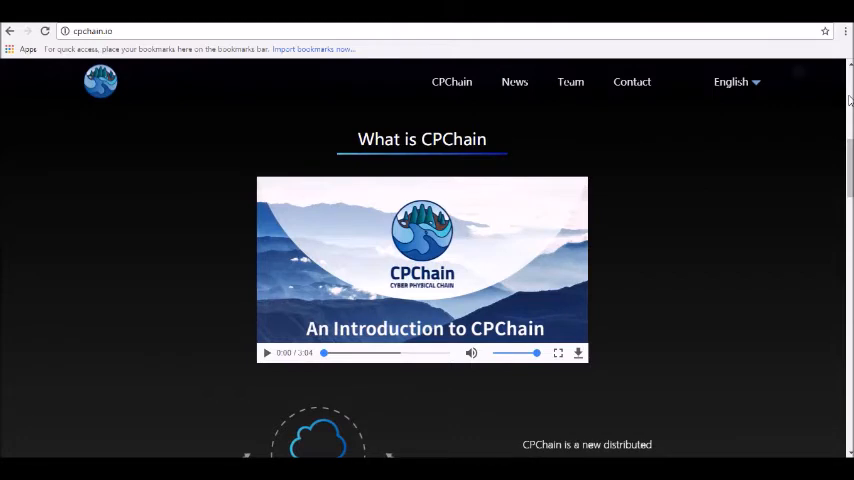
scroll(down, 3)
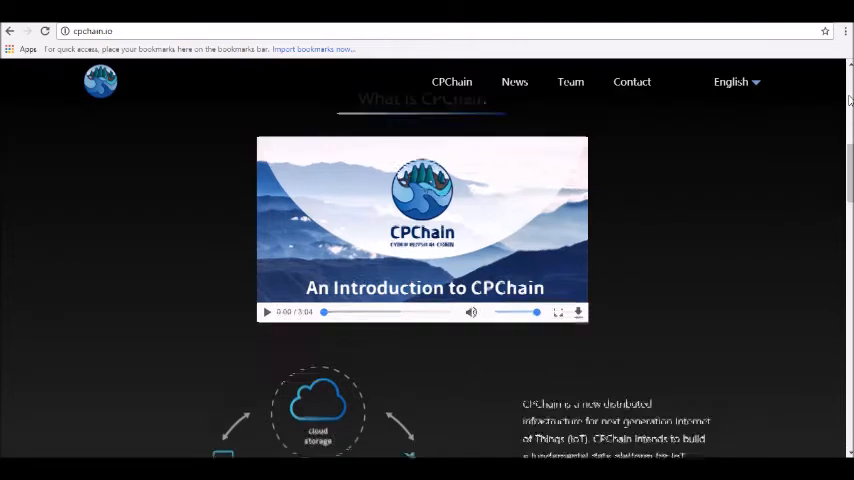
scroll(down, 3)
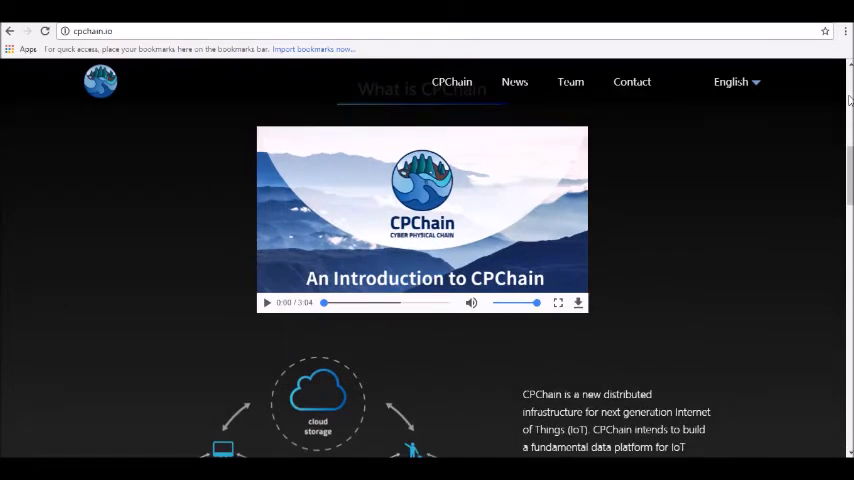
scroll(down, 3)
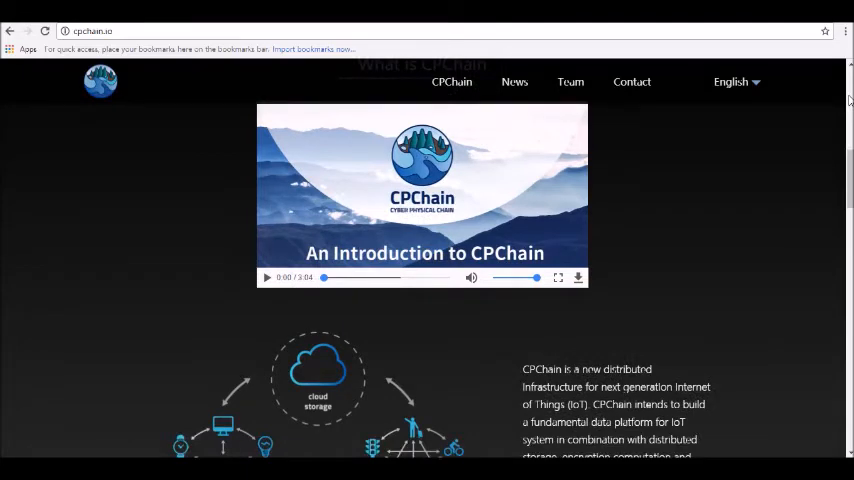
scroll(down, 3)
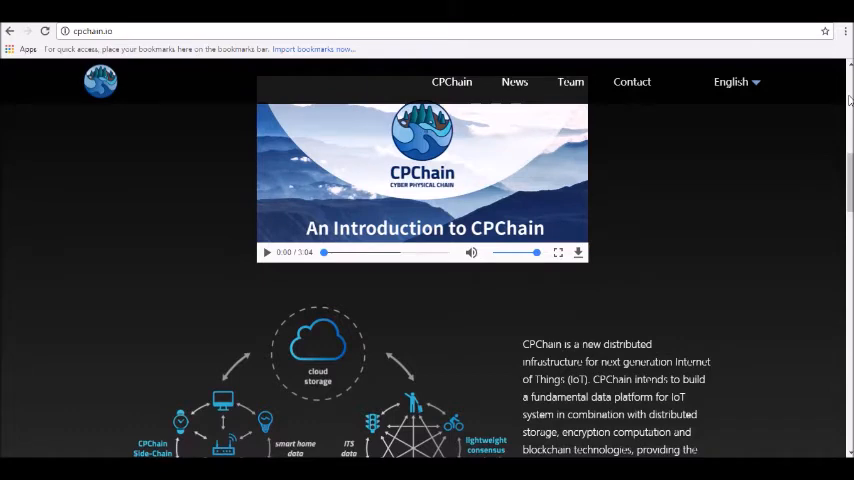
scroll(down, 3)
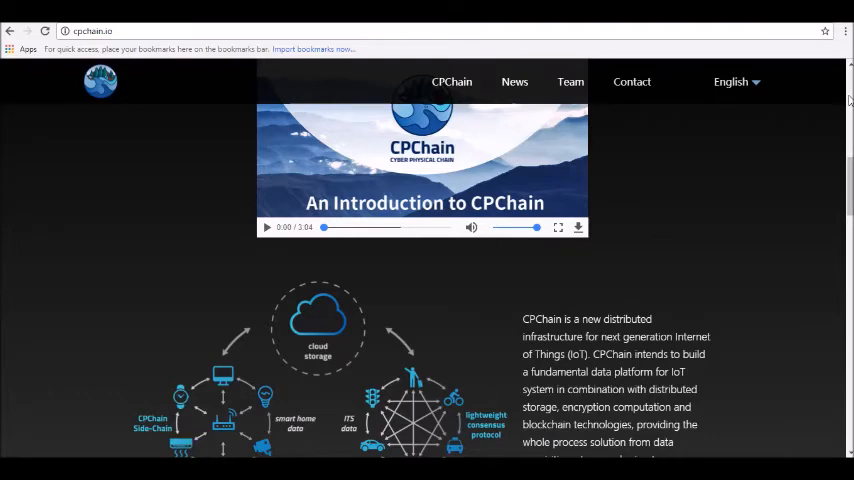
scroll(down, 3)
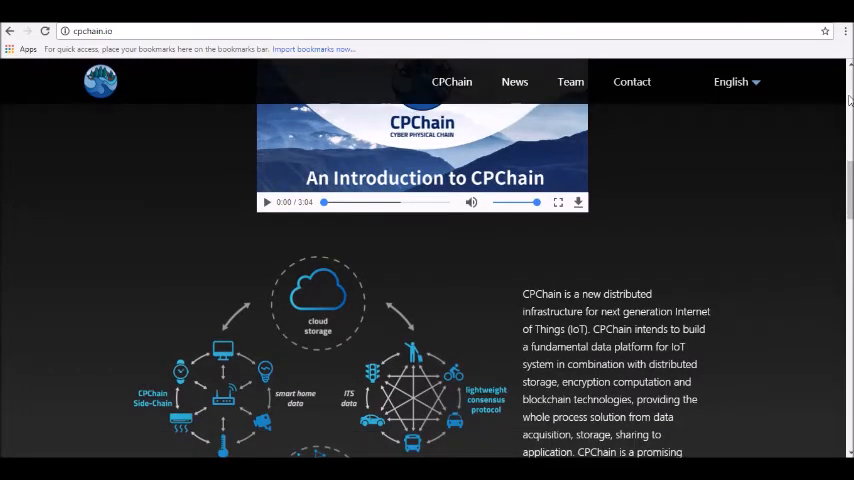
scroll(down, 3)
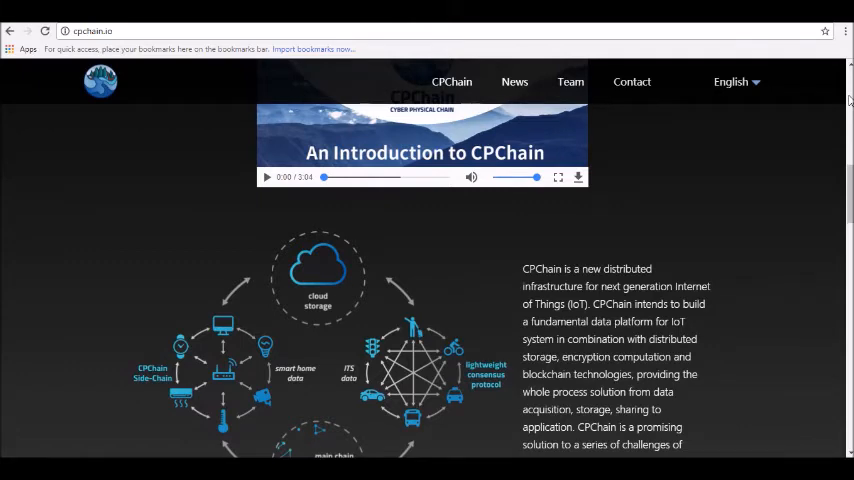
scroll(down, 3)
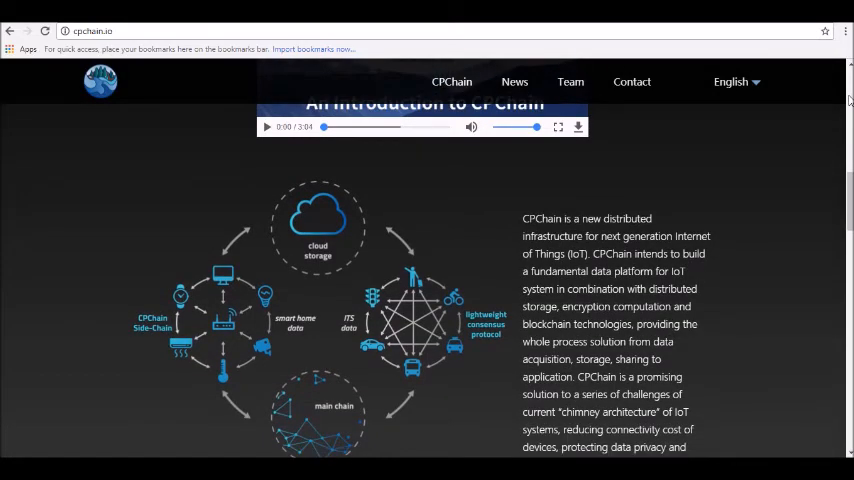
scroll(down, 3)
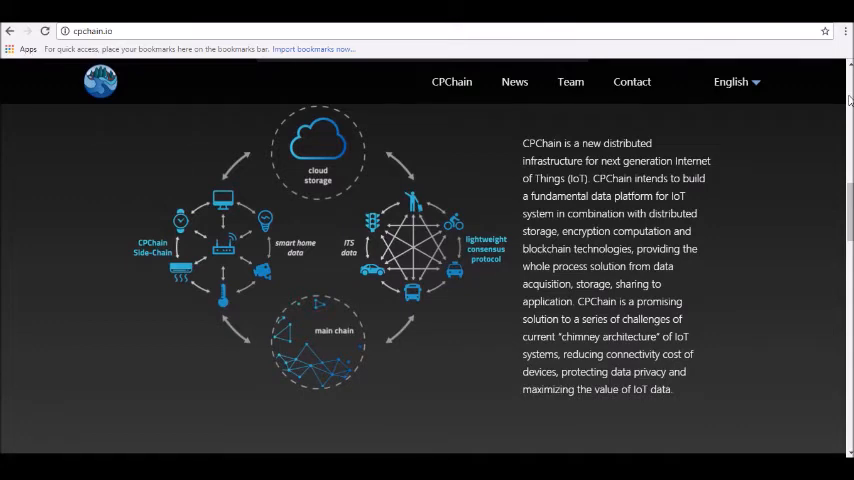
scroll(down, 3)
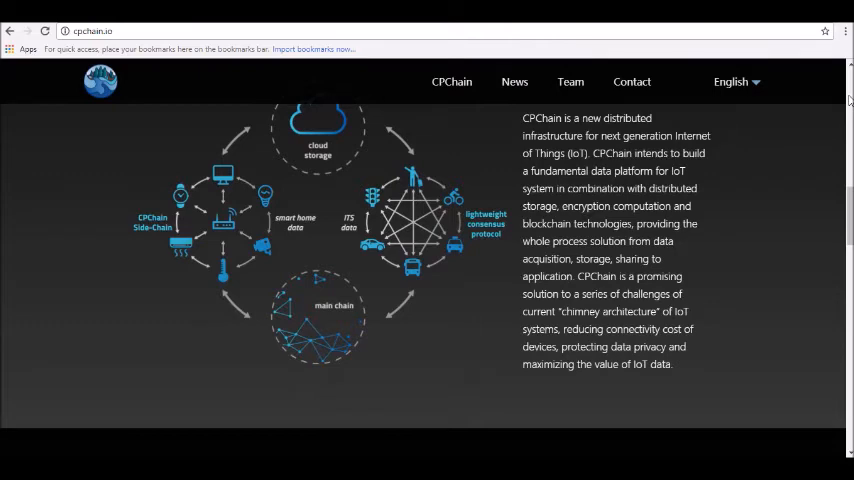
scroll(down, 3)
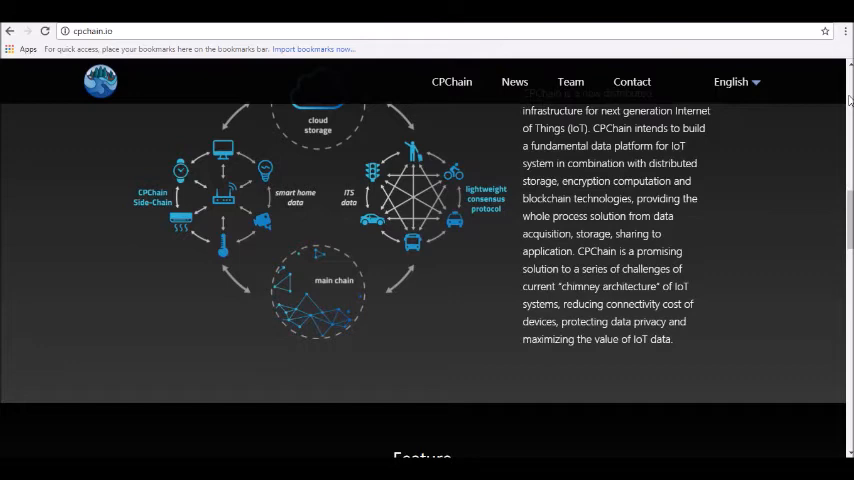
scroll(down, 3)
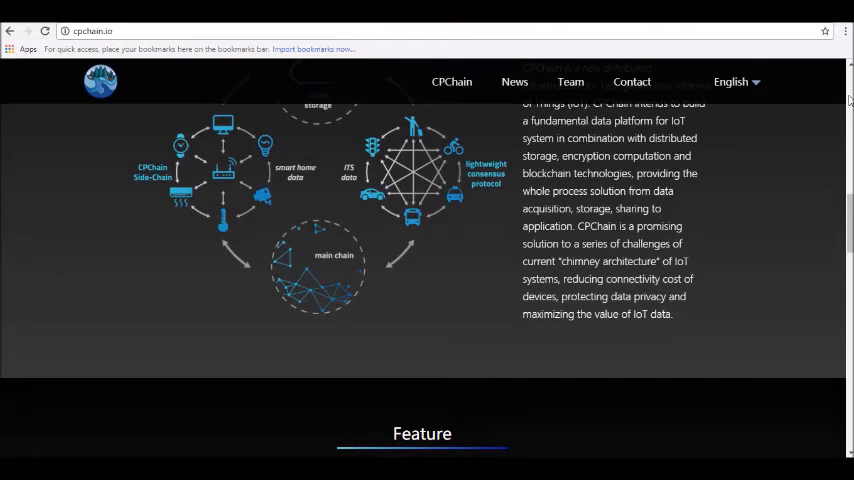
scroll(down, 3)
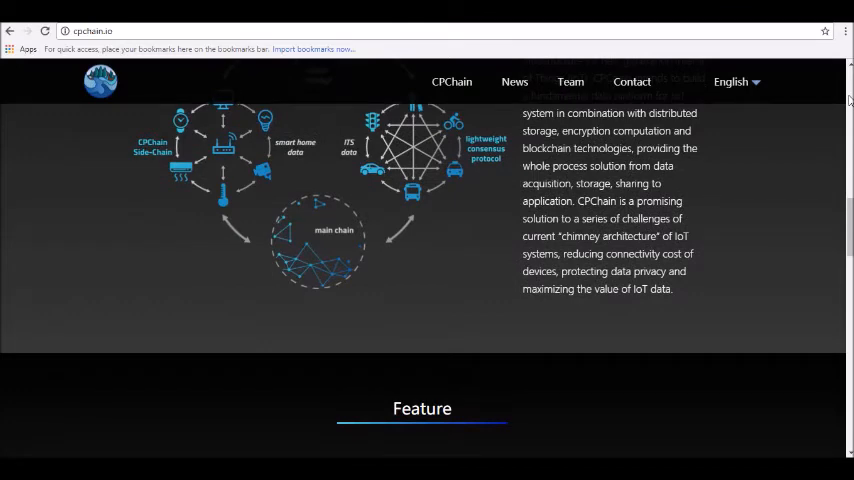
scroll(down, 3)
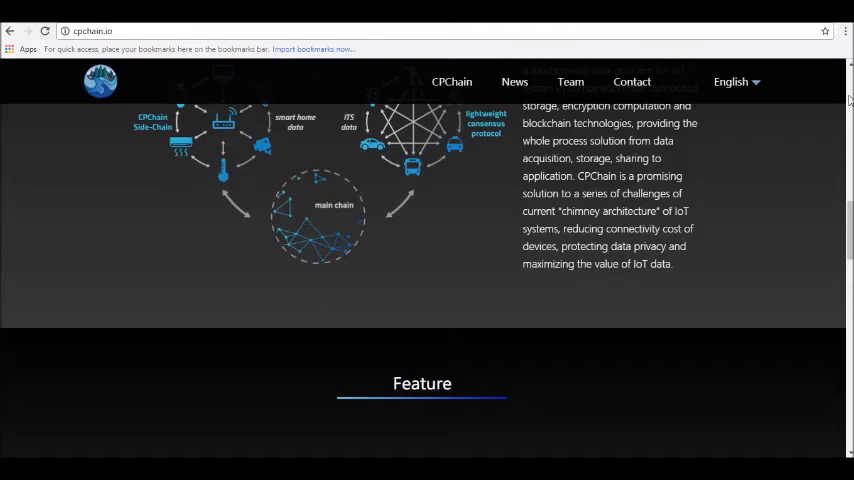
scroll(down, 3)
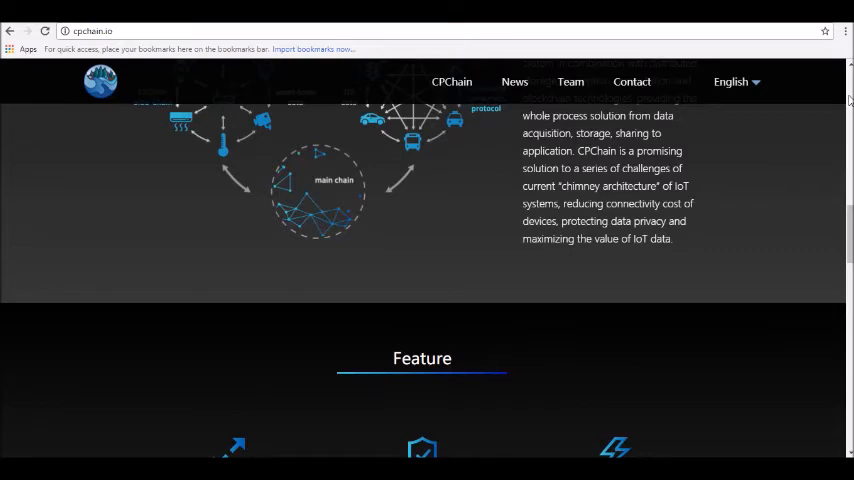
scroll(down, 3)
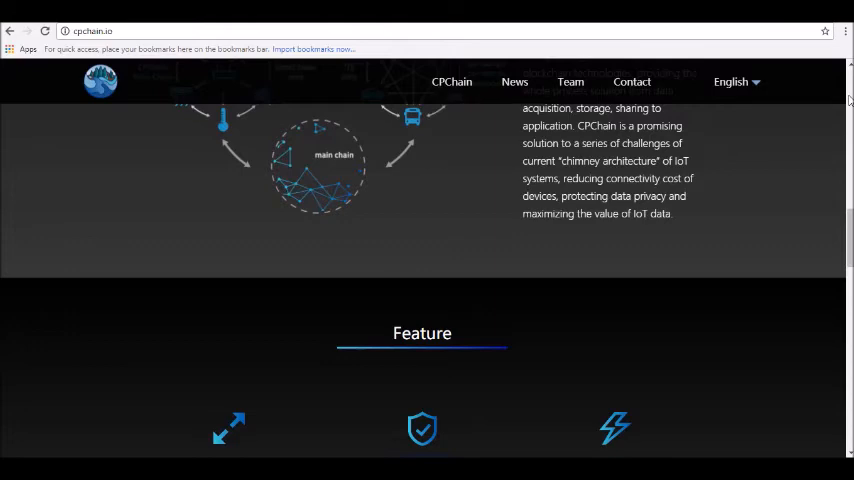
scroll(down, 3)
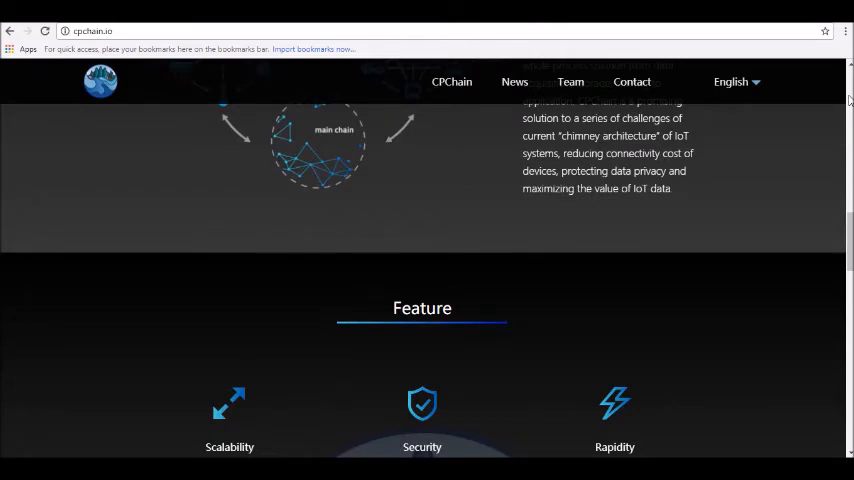
scroll(down, 3)
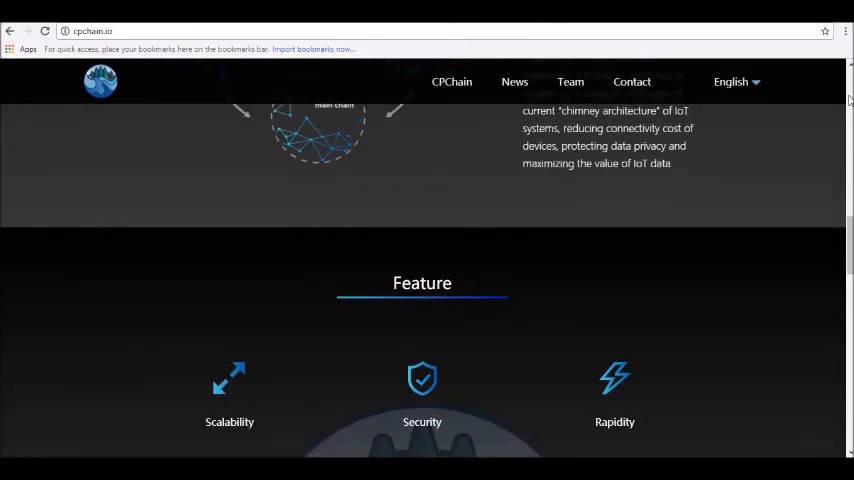
scroll(down, 3)
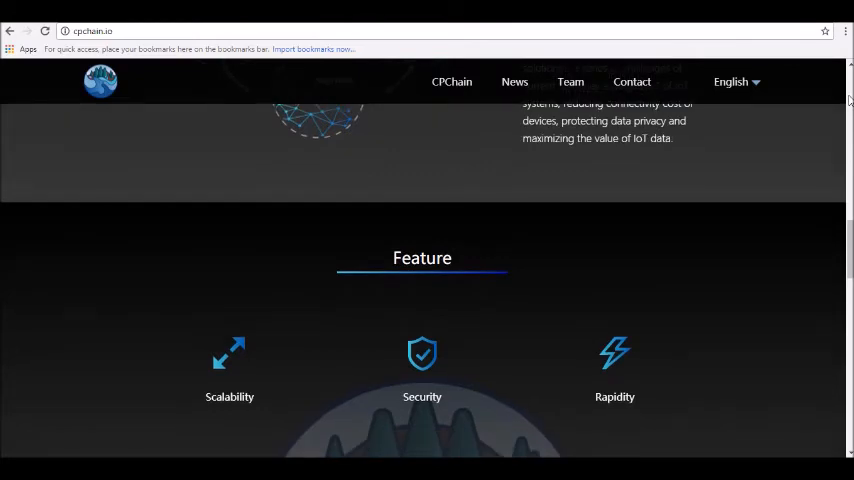
scroll(down, 3)
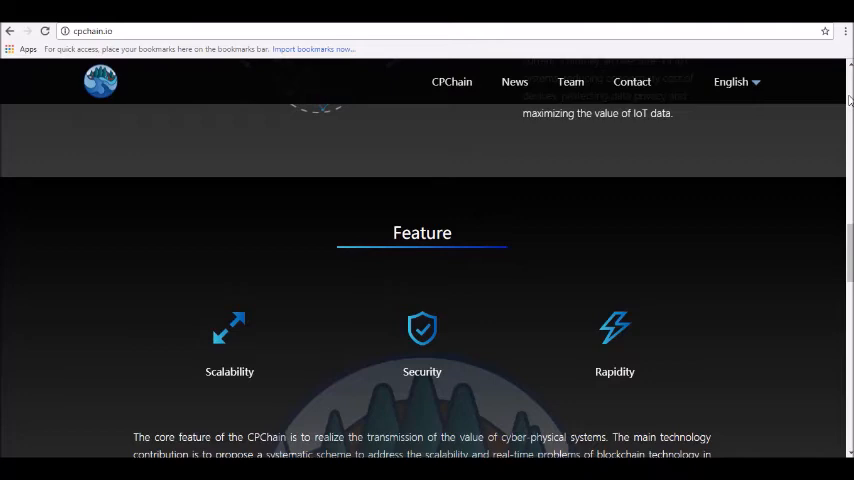
scroll(down, 3)
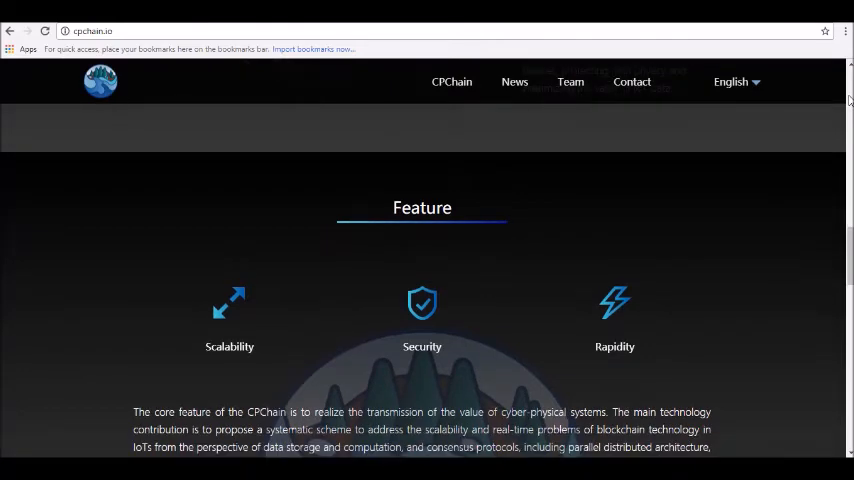
scroll(down, 3)
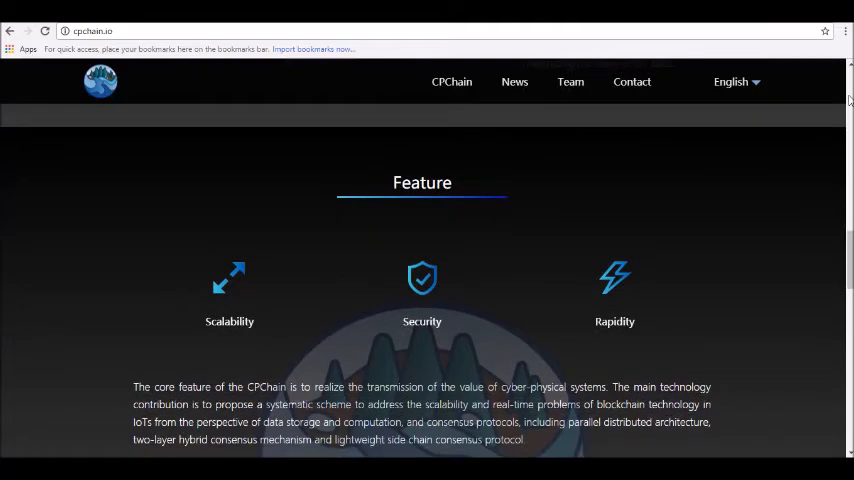
scroll(down, 3)
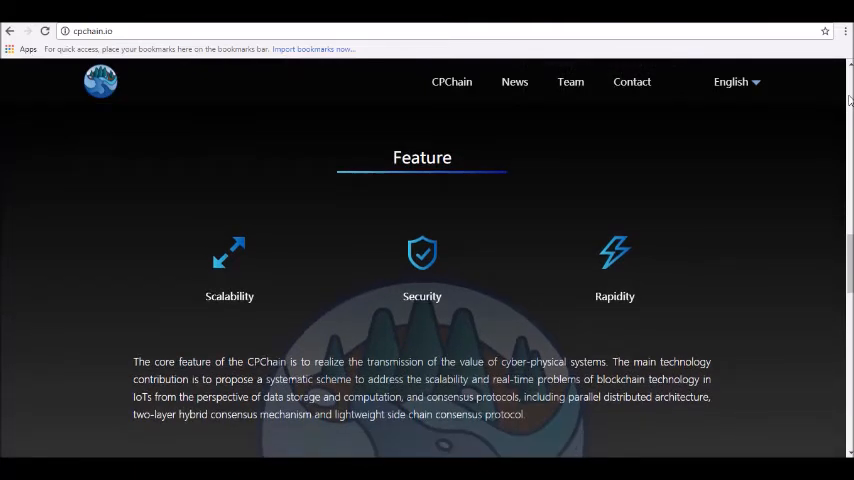
scroll(down, 3)
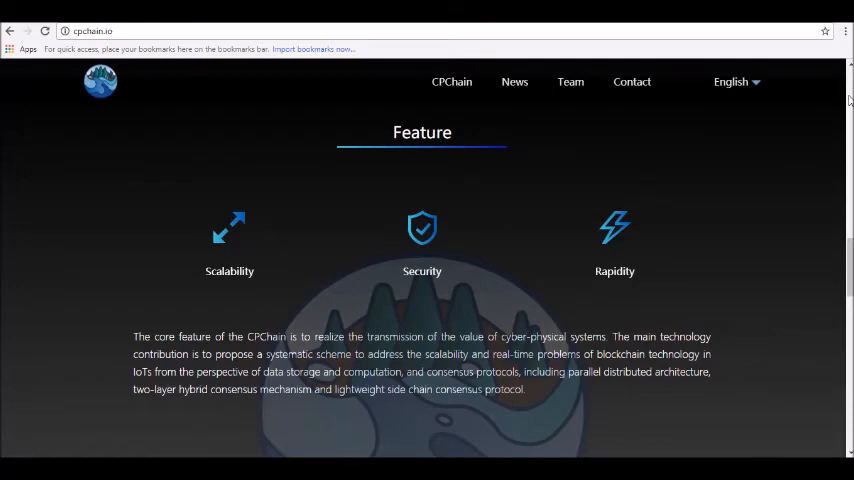
scroll(down, 3)
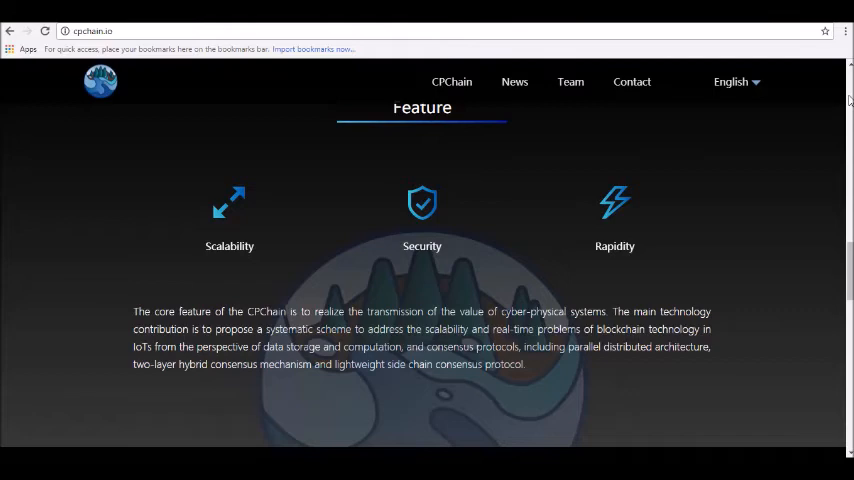
scroll(down, 3)
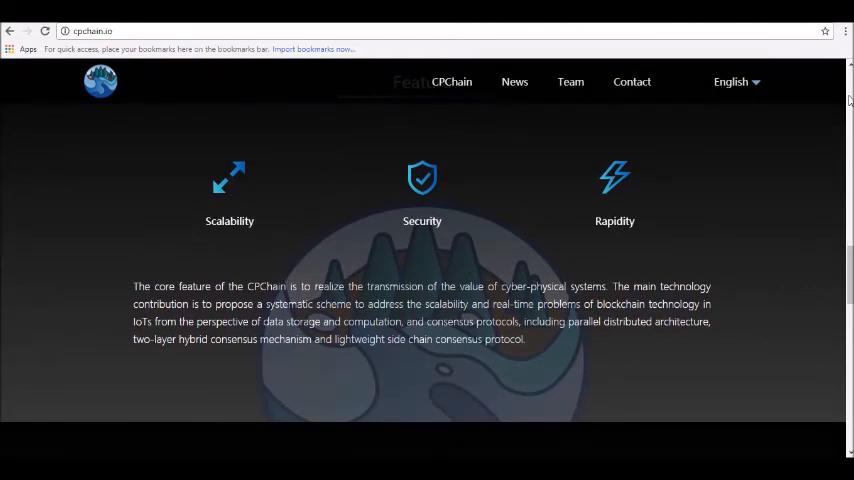
scroll(down, 3)
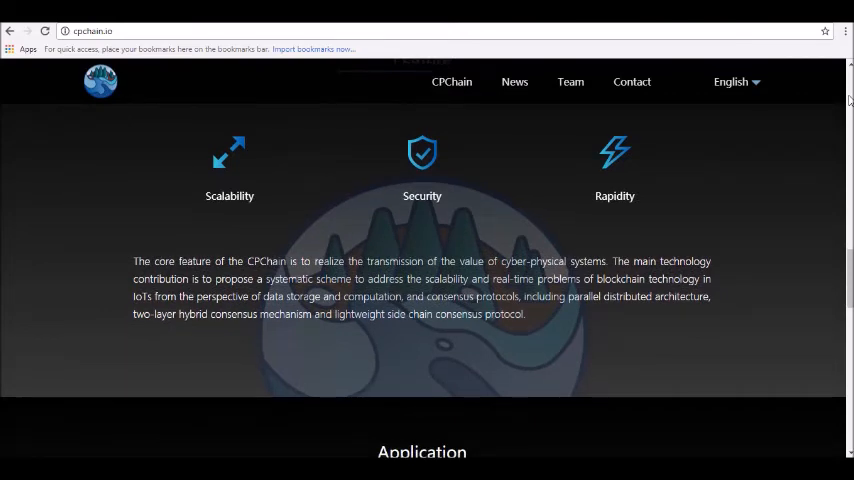
scroll(down, 3)
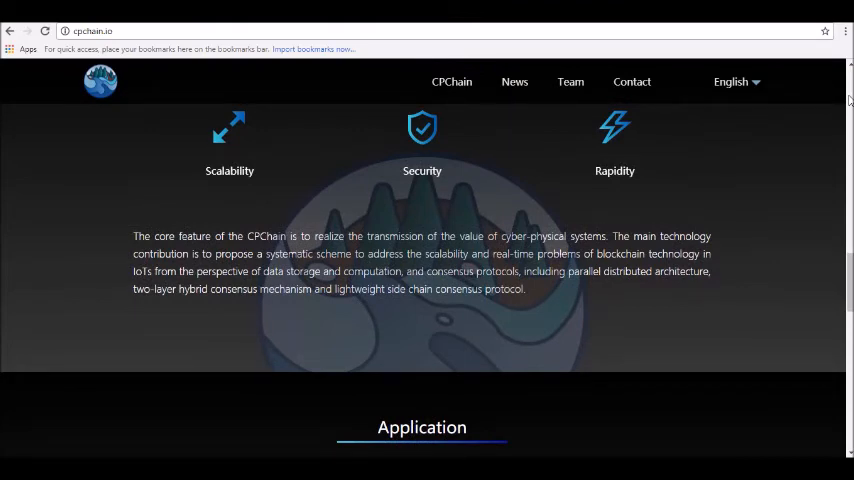
scroll(down, 3)
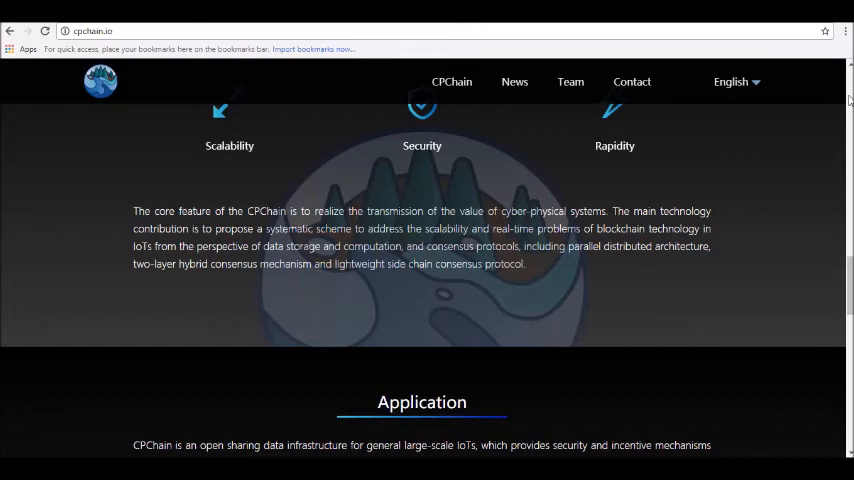
scroll(down, 3)
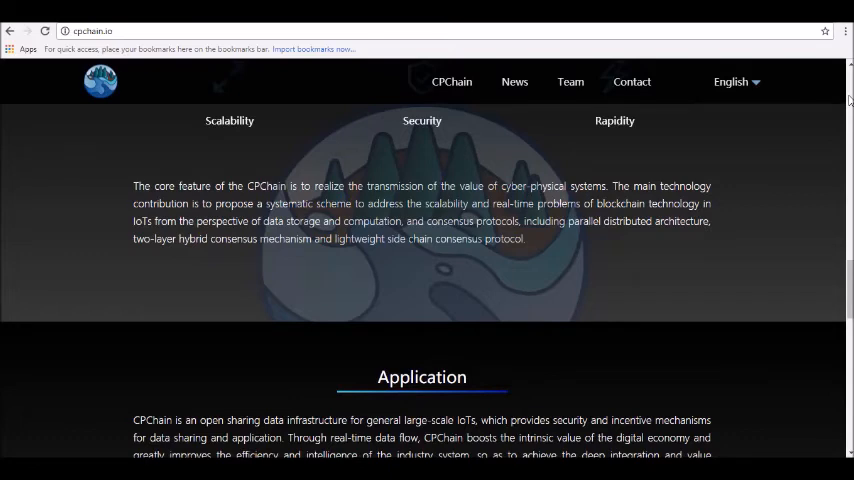
scroll(down, 3)
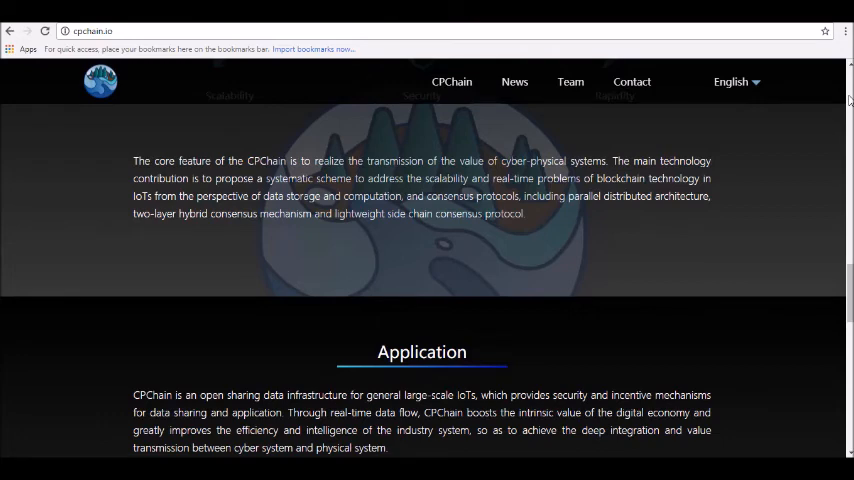
scroll(down, 3)
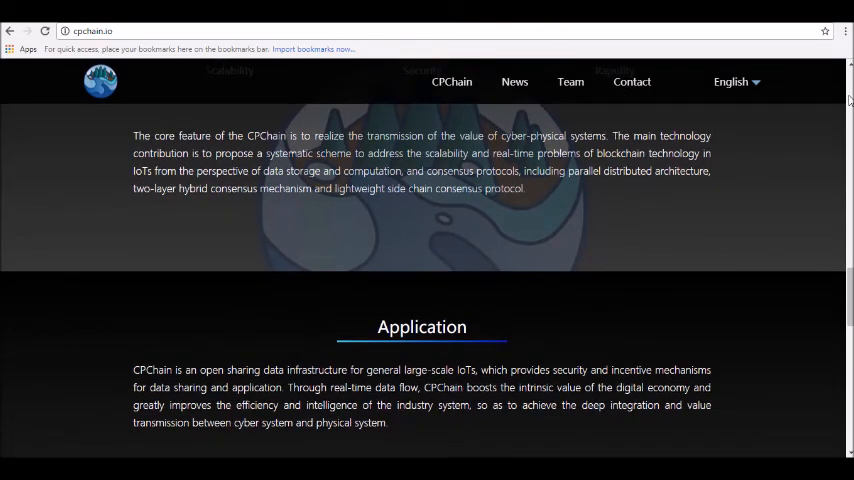
scroll(down, 3)
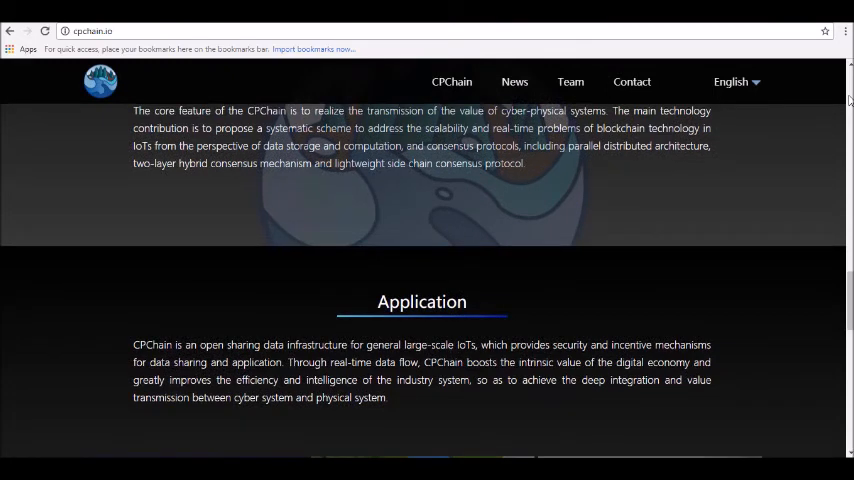
scroll(down, 3)
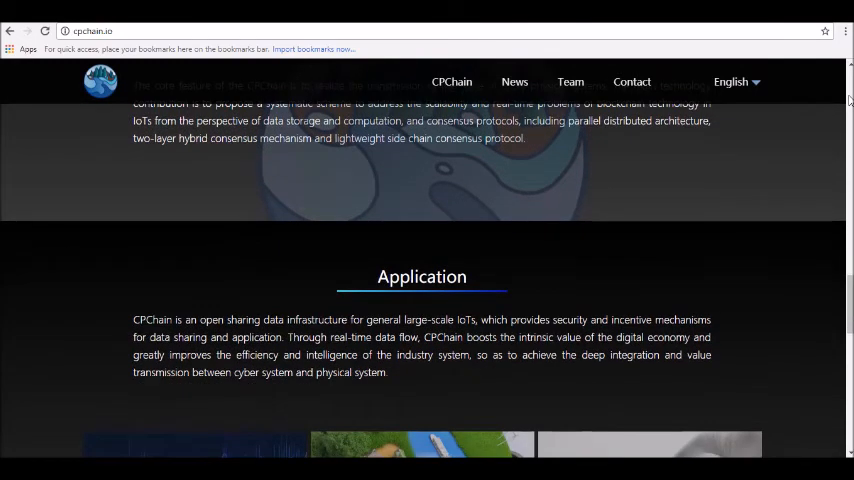
scroll(down, 3)
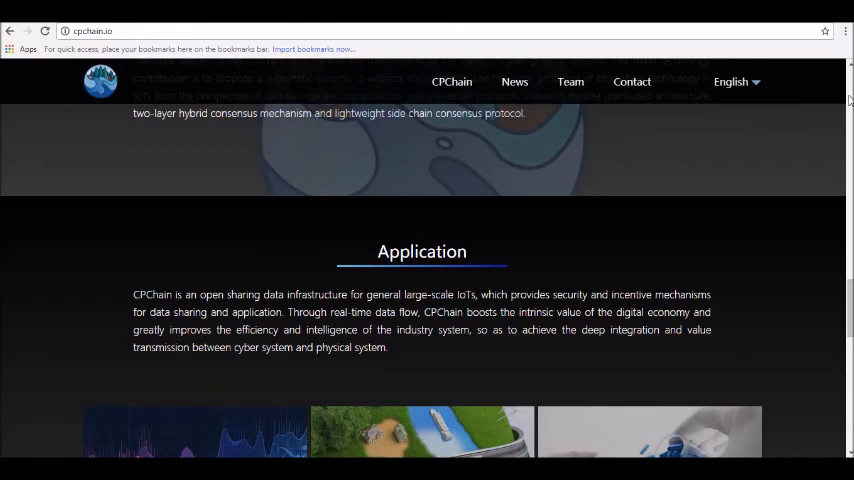
scroll(down, 3)
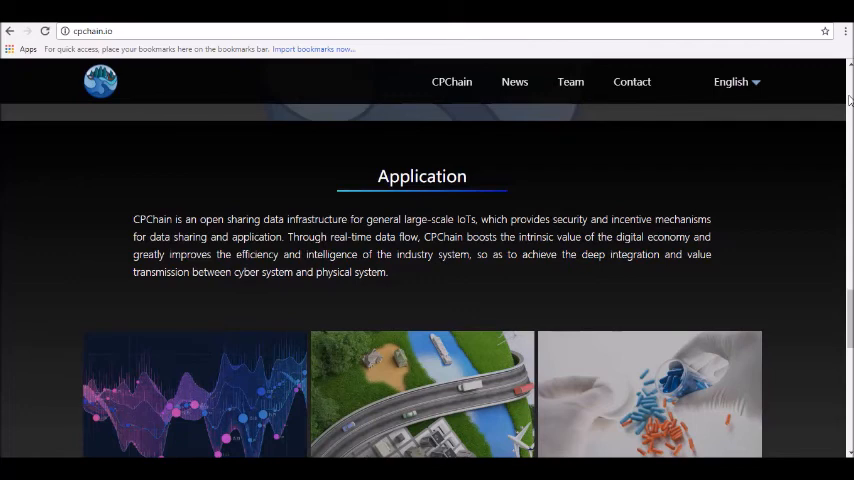
scroll(down, 3)
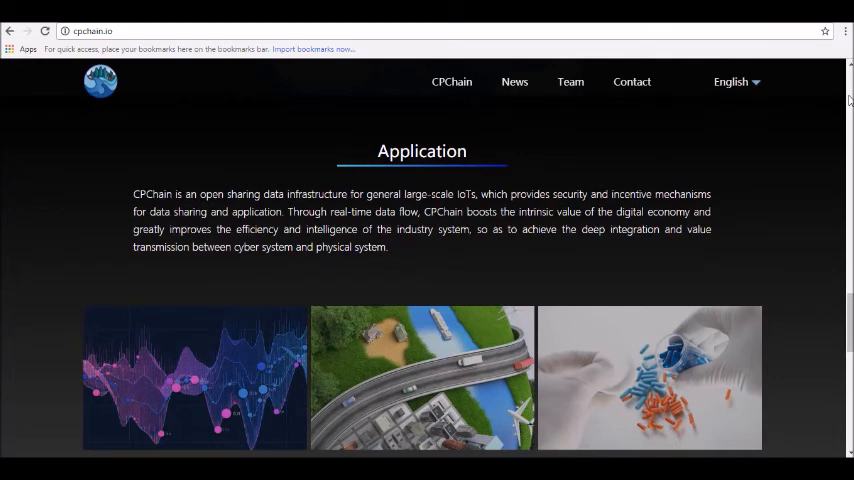
scroll(down, 3)
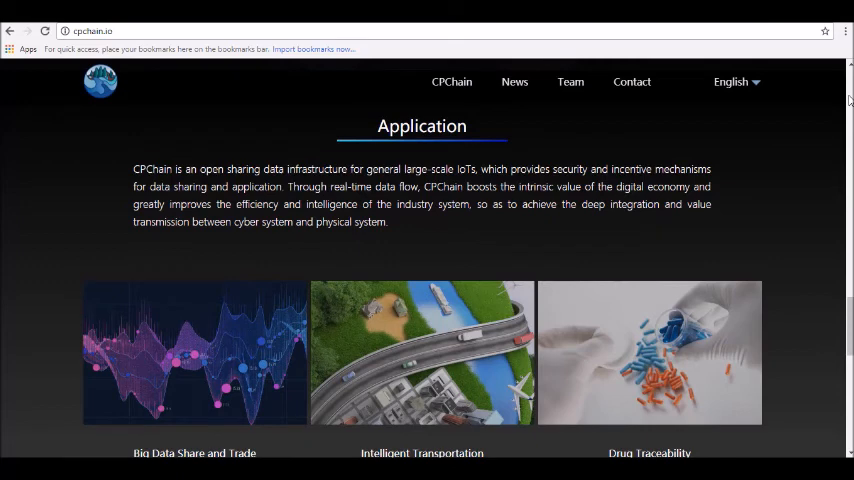
scroll(down, 3)
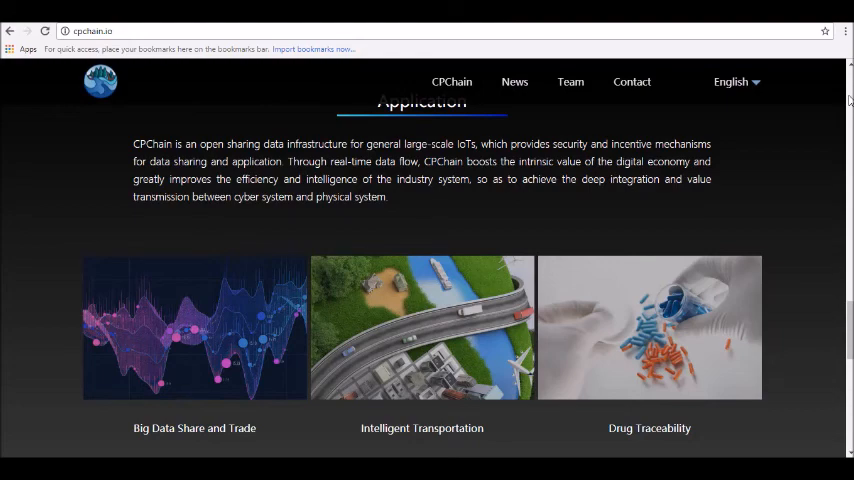
scroll(down, 3)
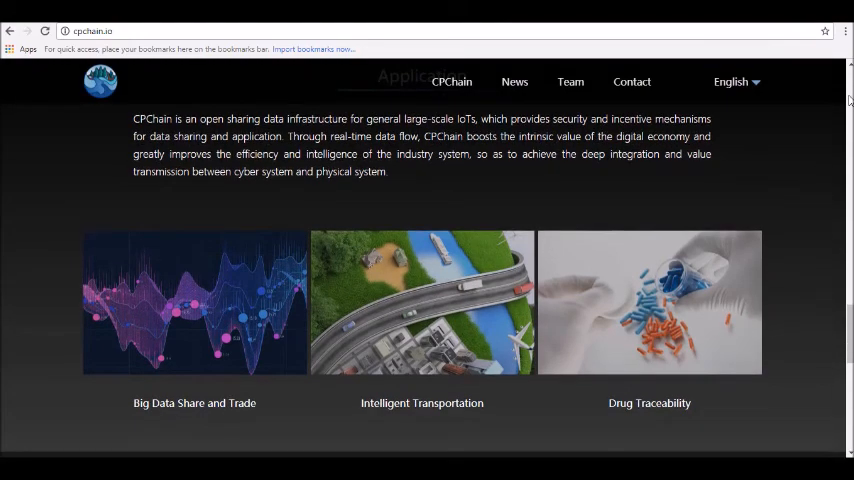
scroll(down, 3)
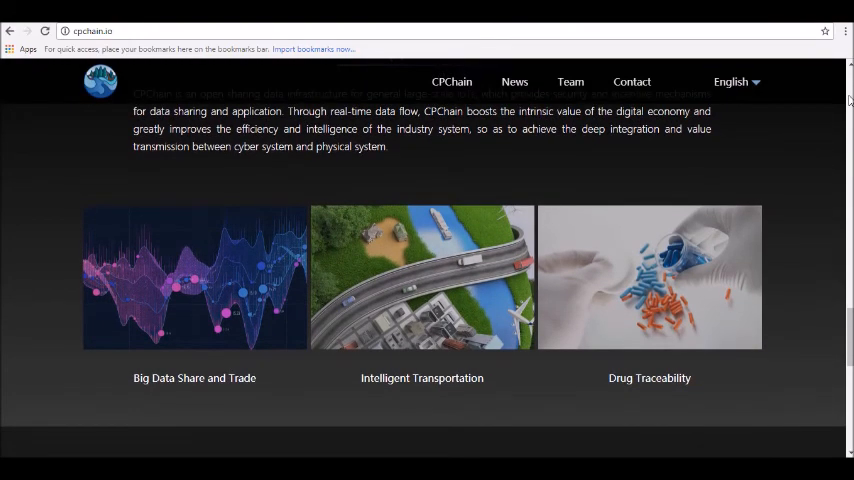
scroll(down, 3)
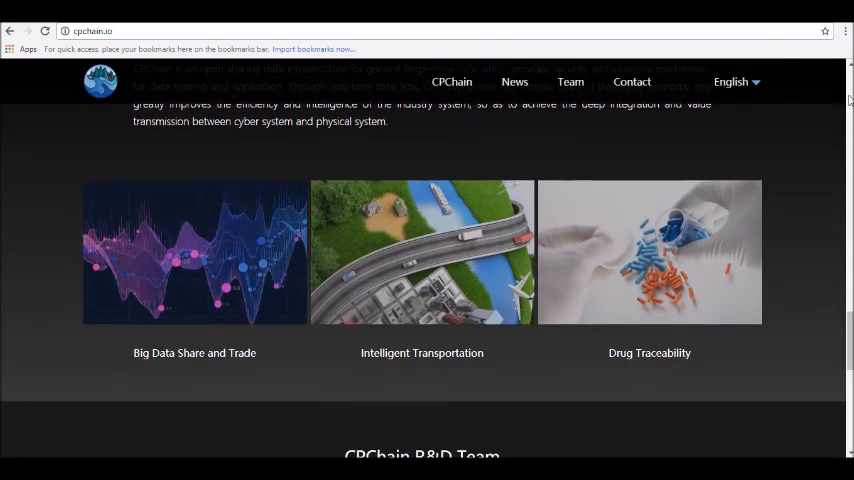
scroll(down, 3)
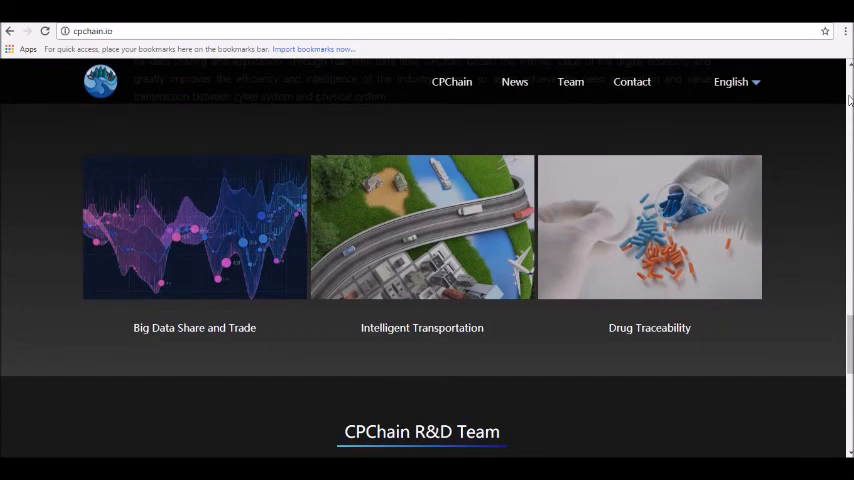
scroll(down, 3)
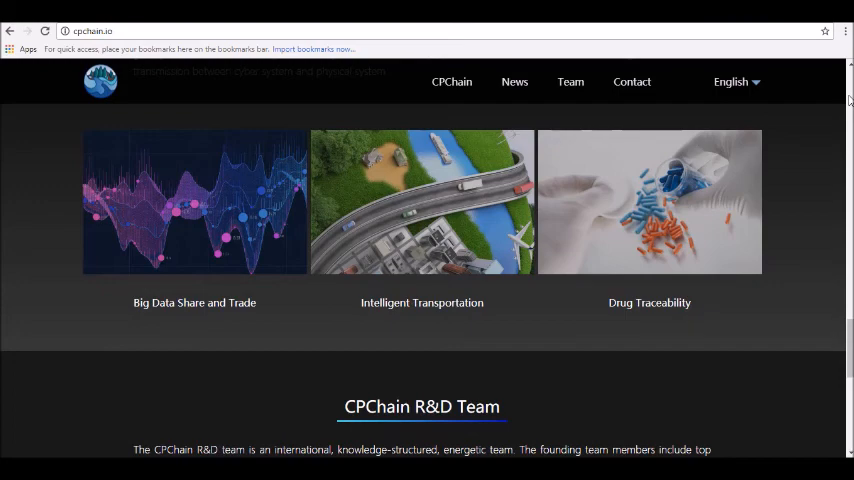
scroll(down, 3)
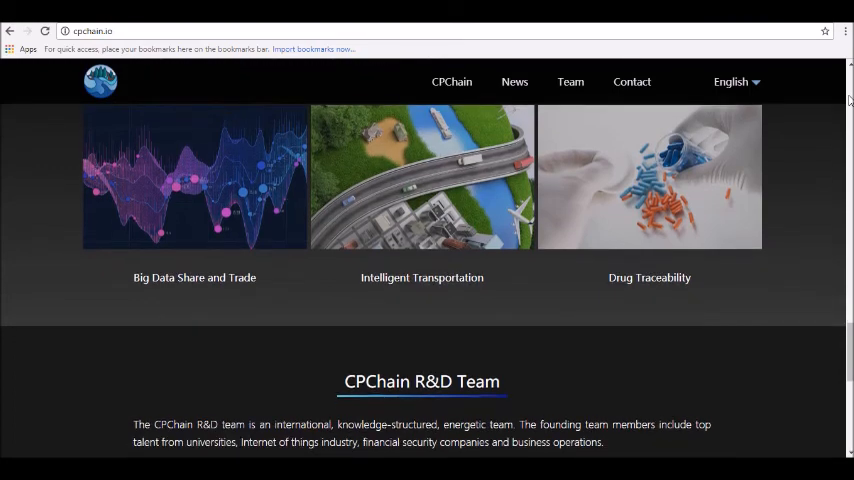
scroll(down, 3)
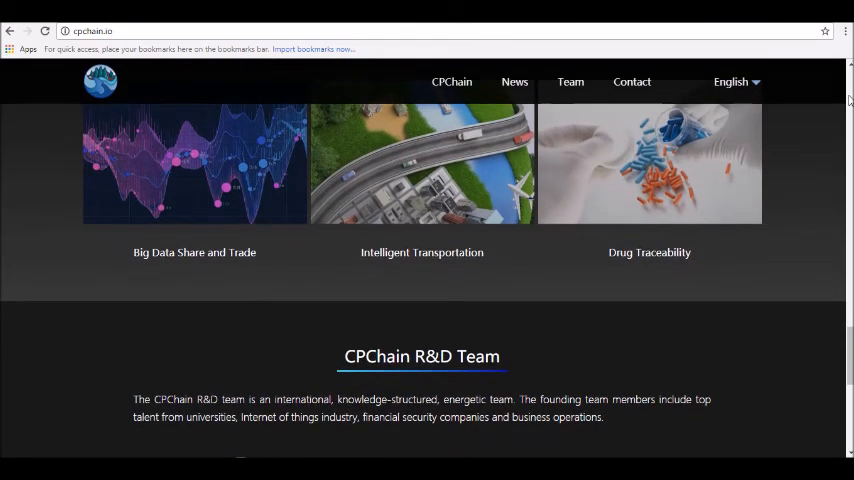
scroll(down, 3)
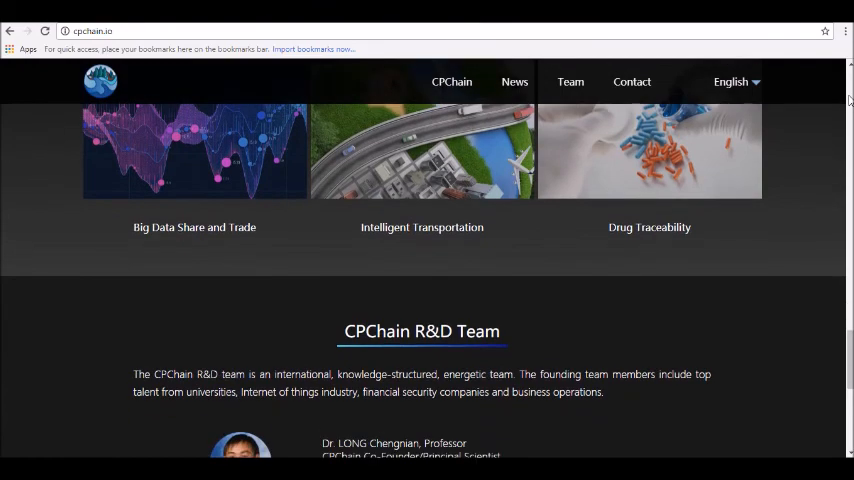
scroll(down, 3)
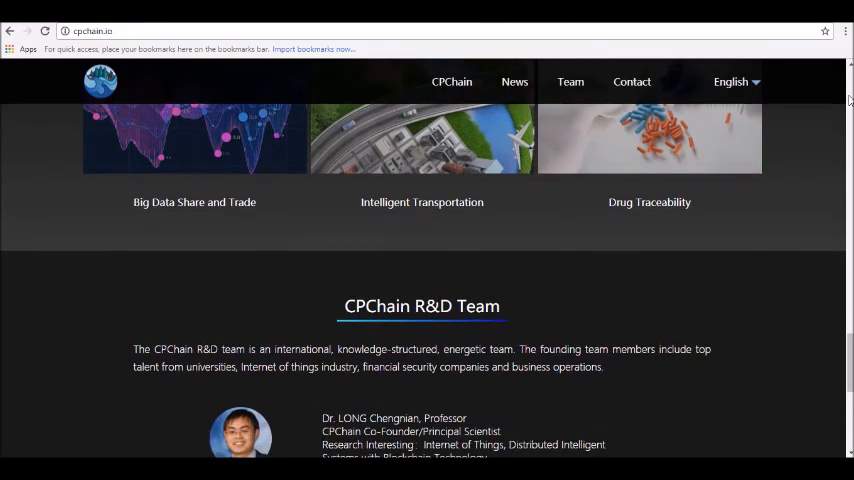
scroll(down, 3)
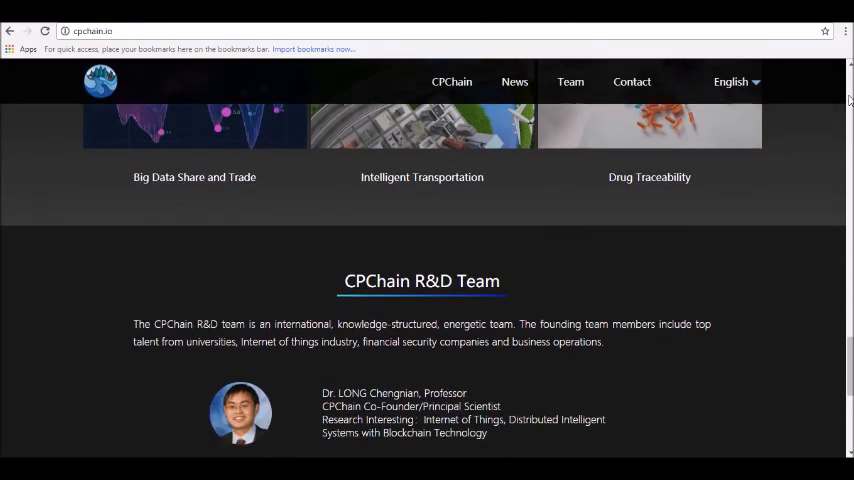
scroll(down, 3)
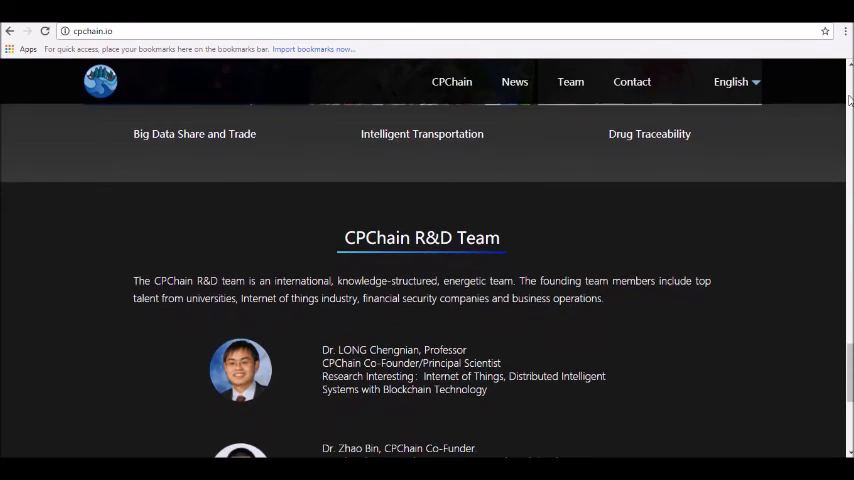
scroll(down, 3)
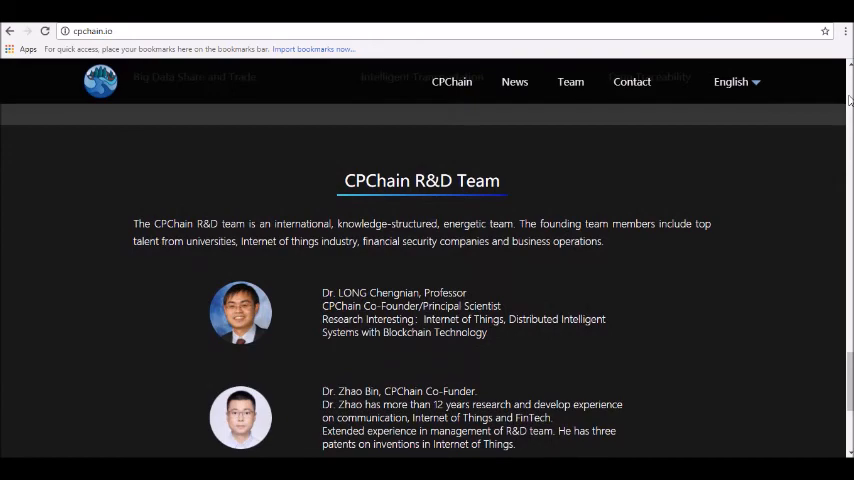
scroll(down, 3)
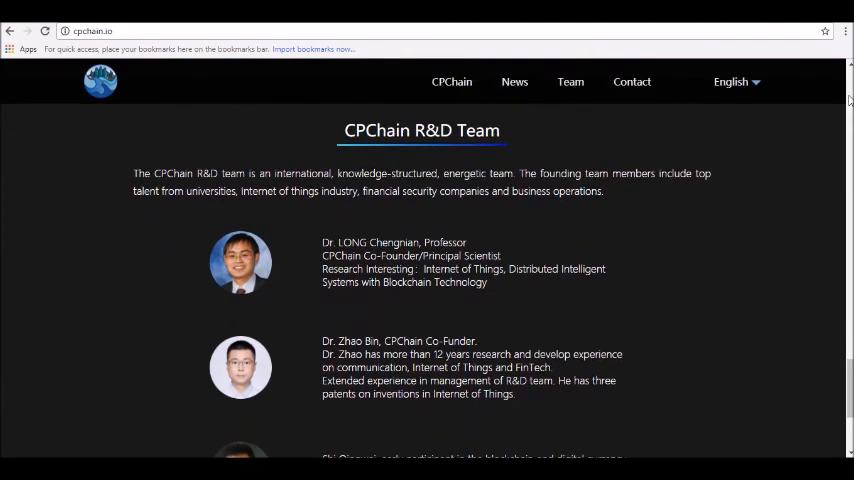
scroll(down, 3)
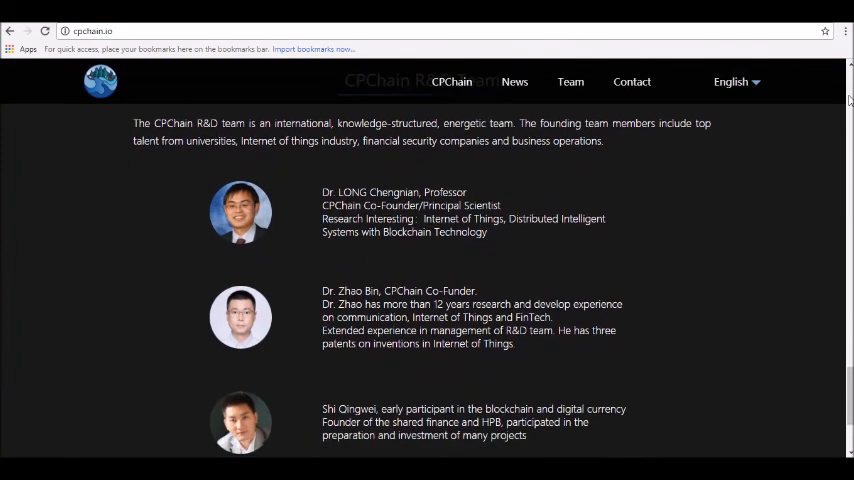
scroll(down, 3)
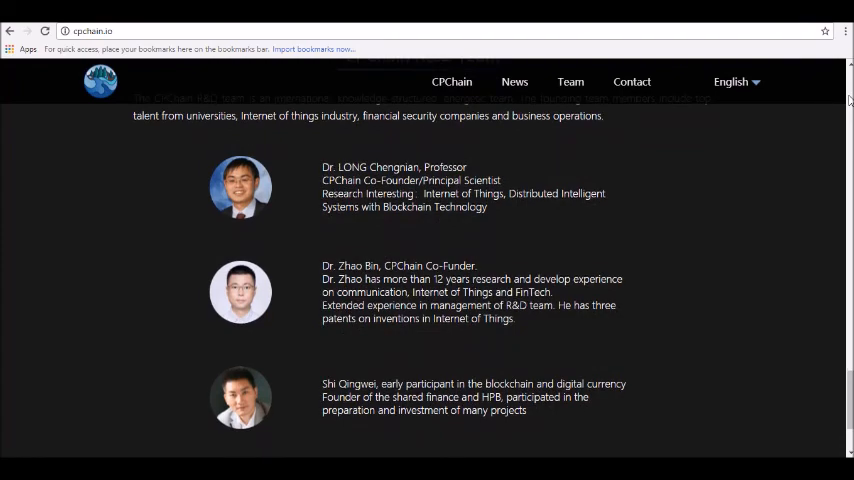
scroll(down, 3)
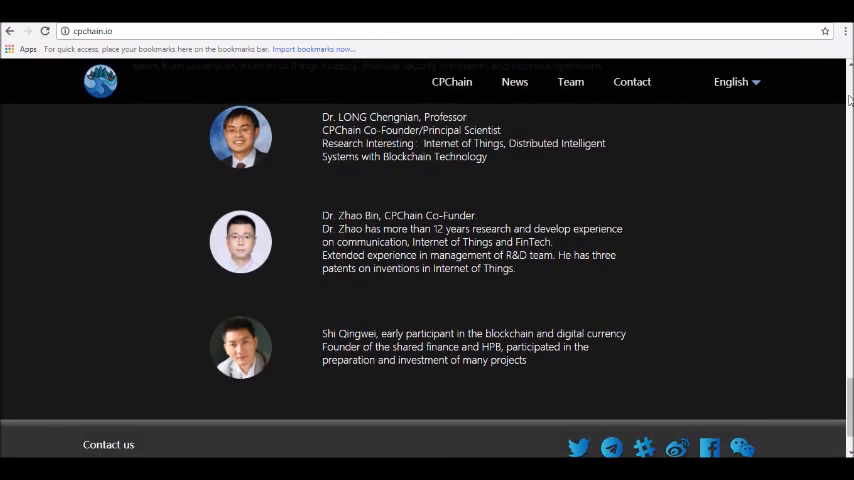